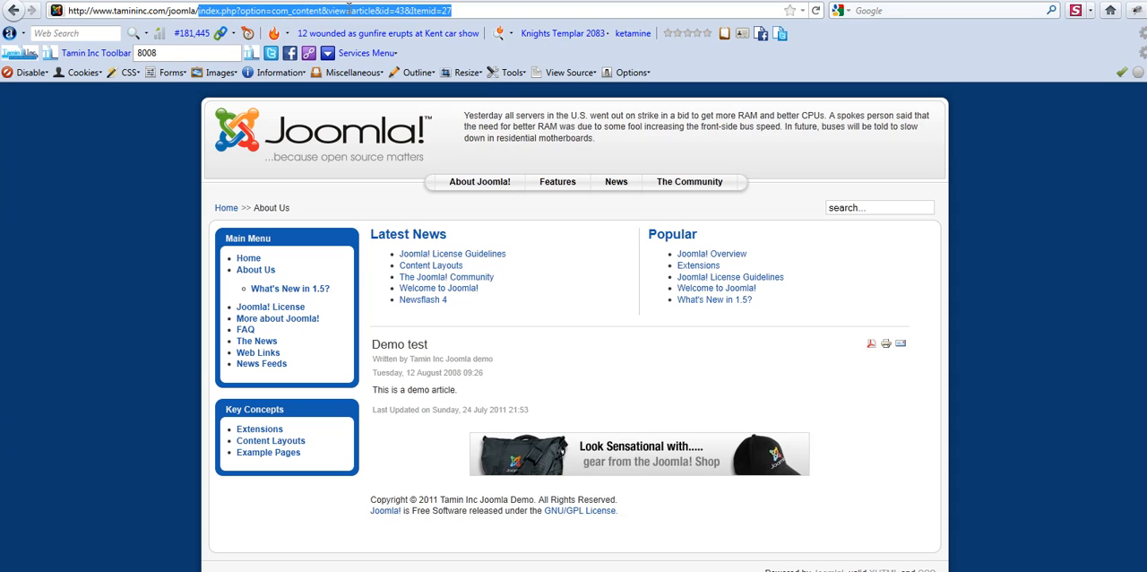
Step: Examine the front-end About Us query-string address and hover the Features link
left_click(458, 10)
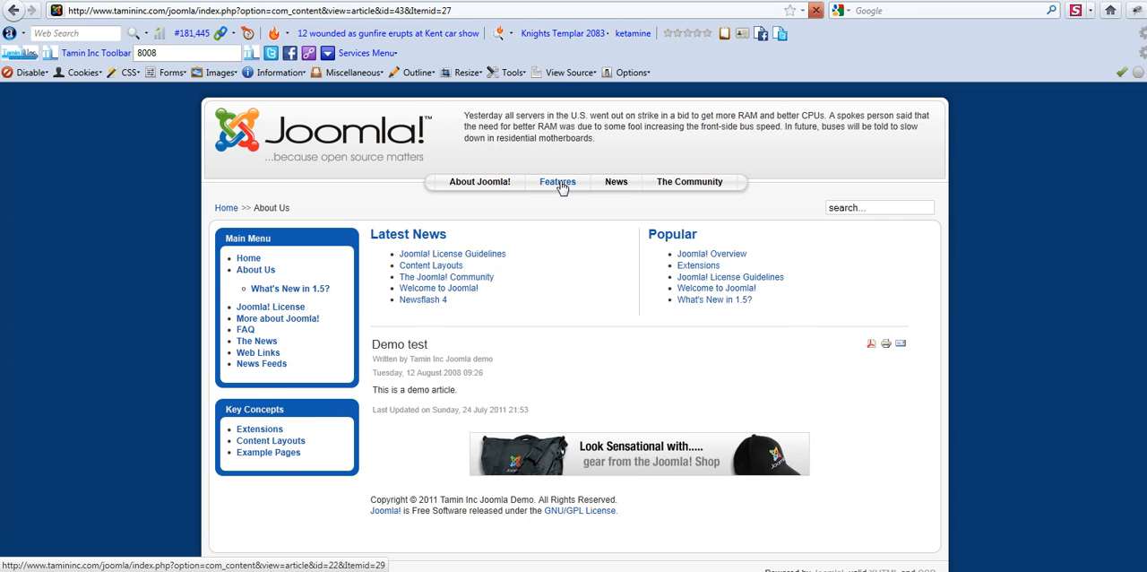
left_click(557, 181)
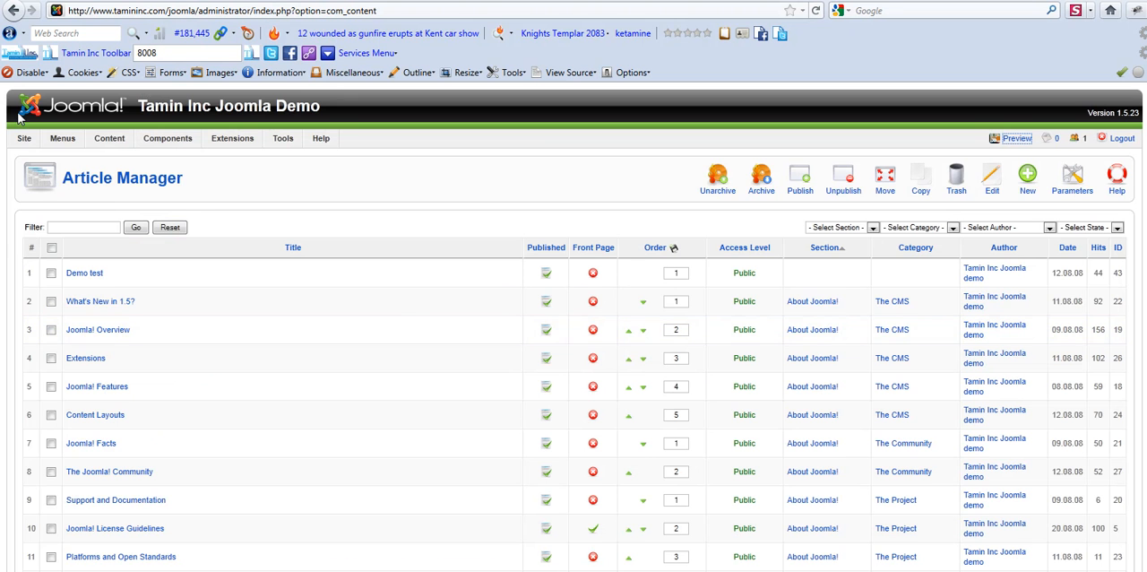
Step: Set Search Engine Friendly URLs to Yes under SEO Settings in Global Configuration
left_click(25, 138)
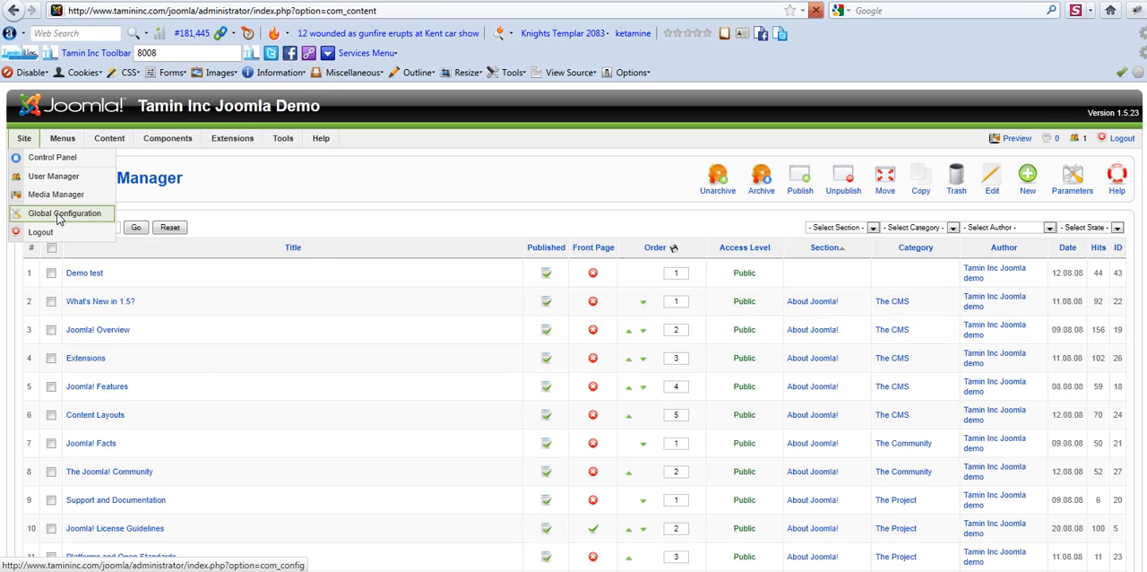
left_click(65, 211)
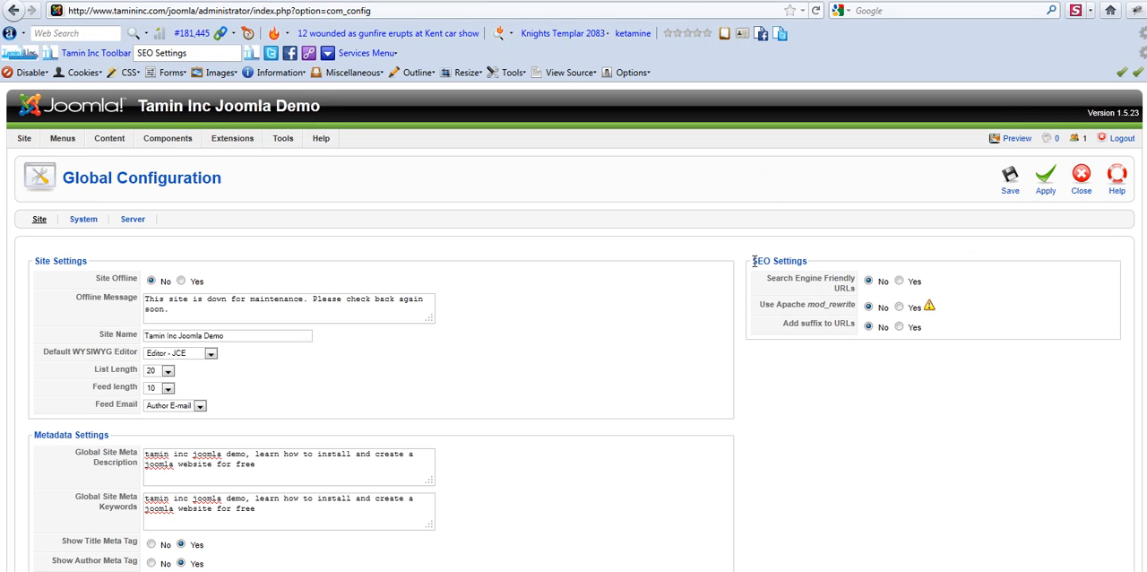
left_click(898, 280)
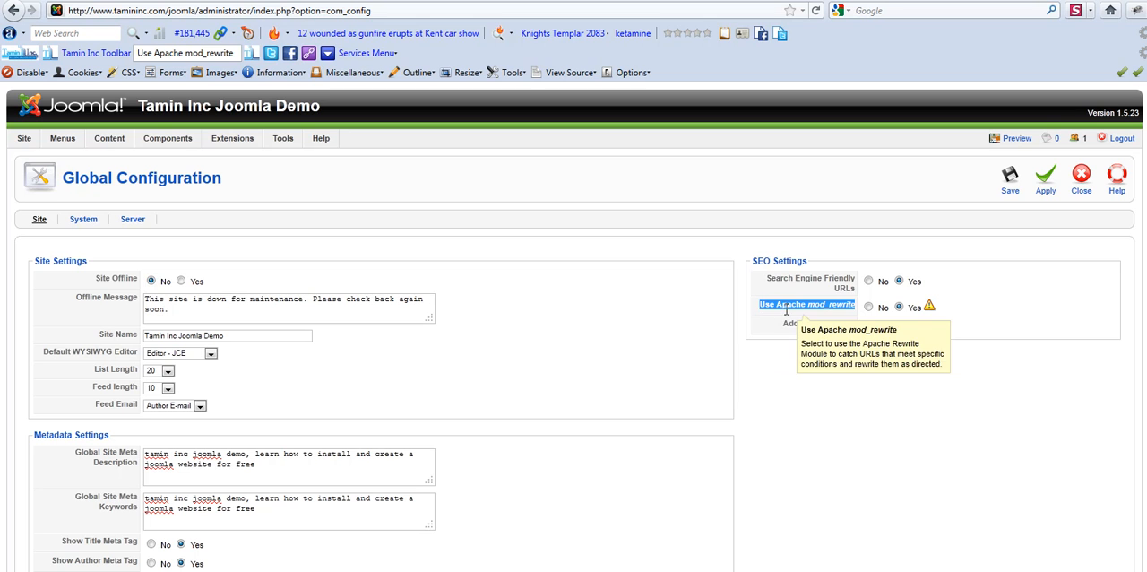
mouse_move(482, 122)
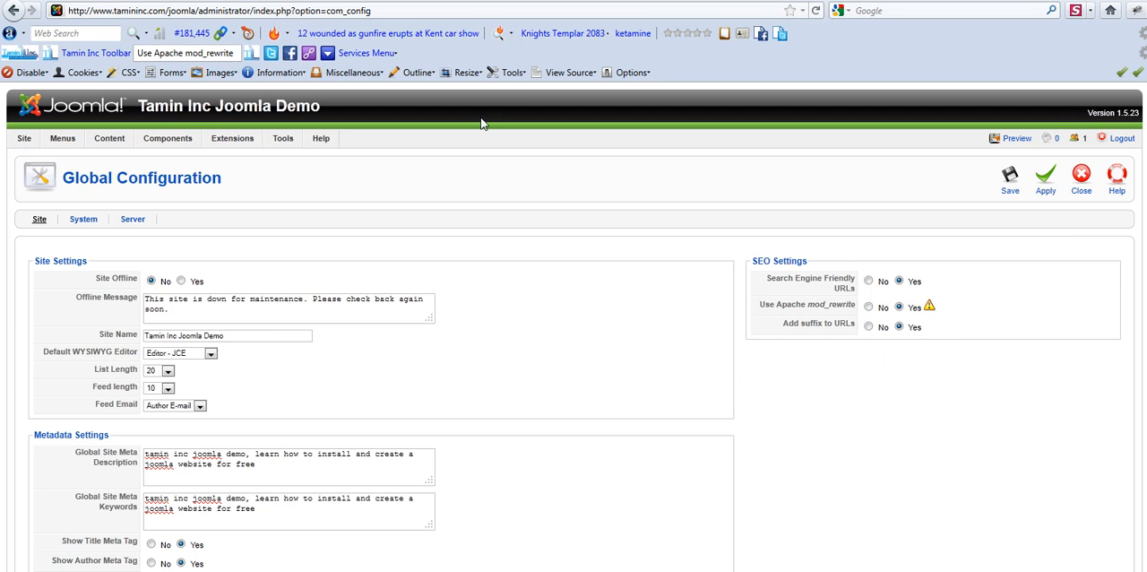
mouse_move(776, 260)
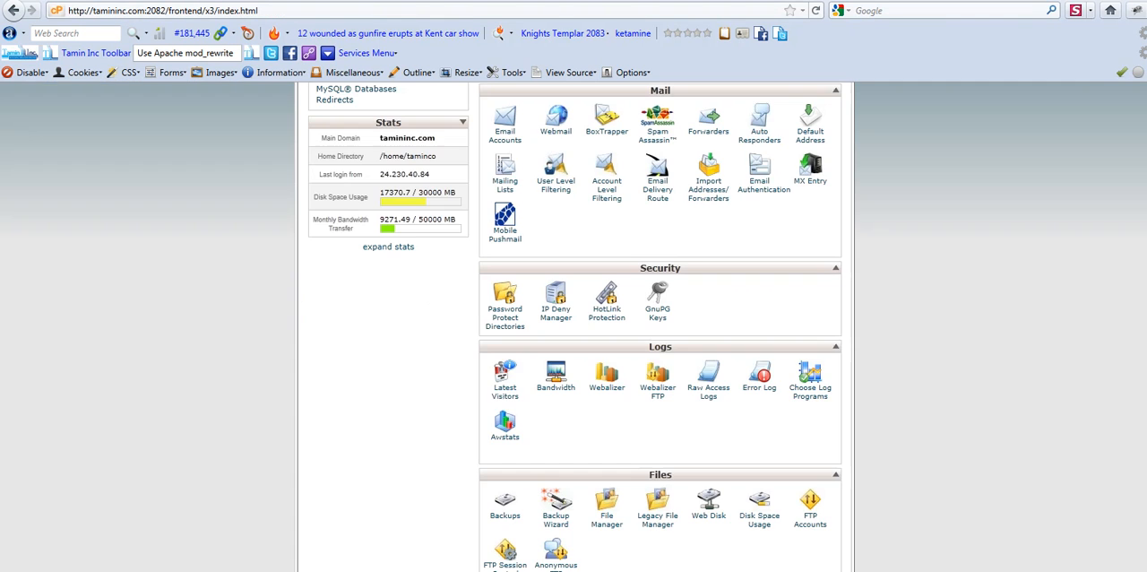
mouse_move(206, 277)
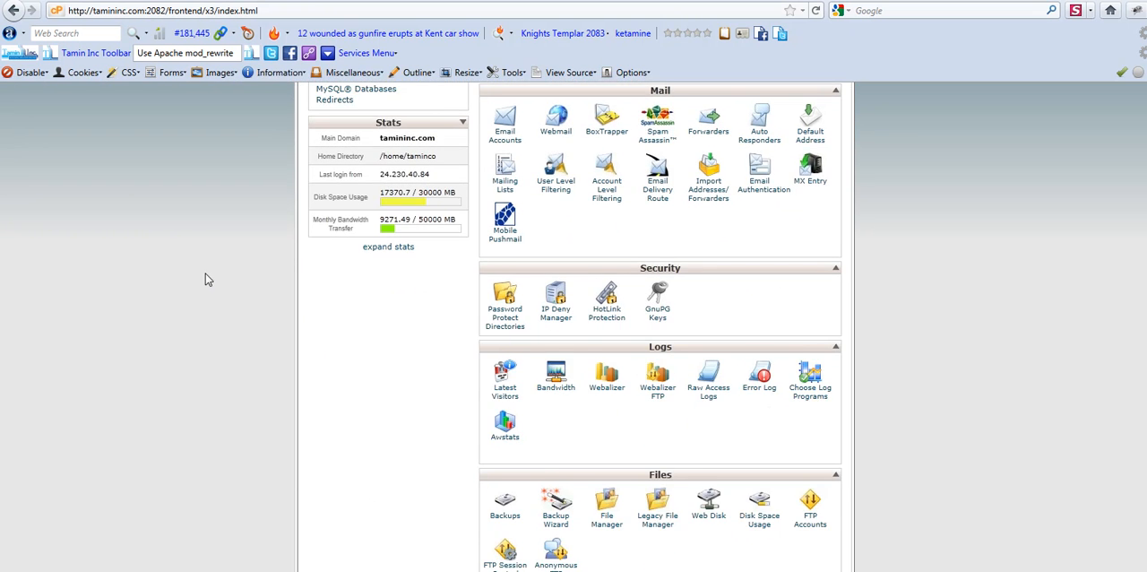
Step: Browse public_html/demo/joomla in cPanel File Manager until htaccess.txt is listed
scroll("down", 3)
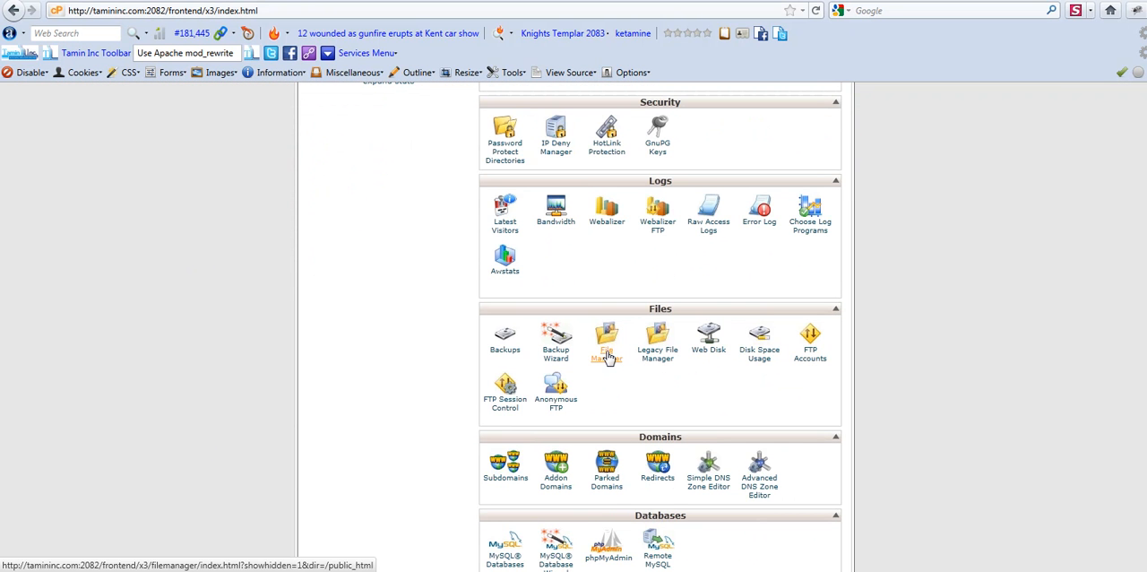
left_click(606, 341)
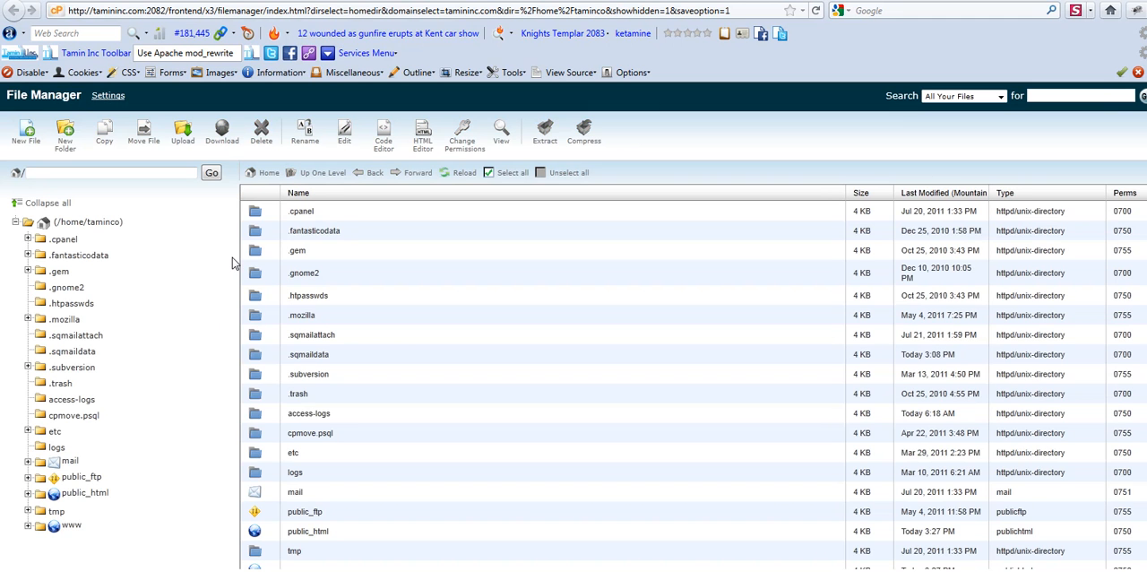
left_click(72, 491)
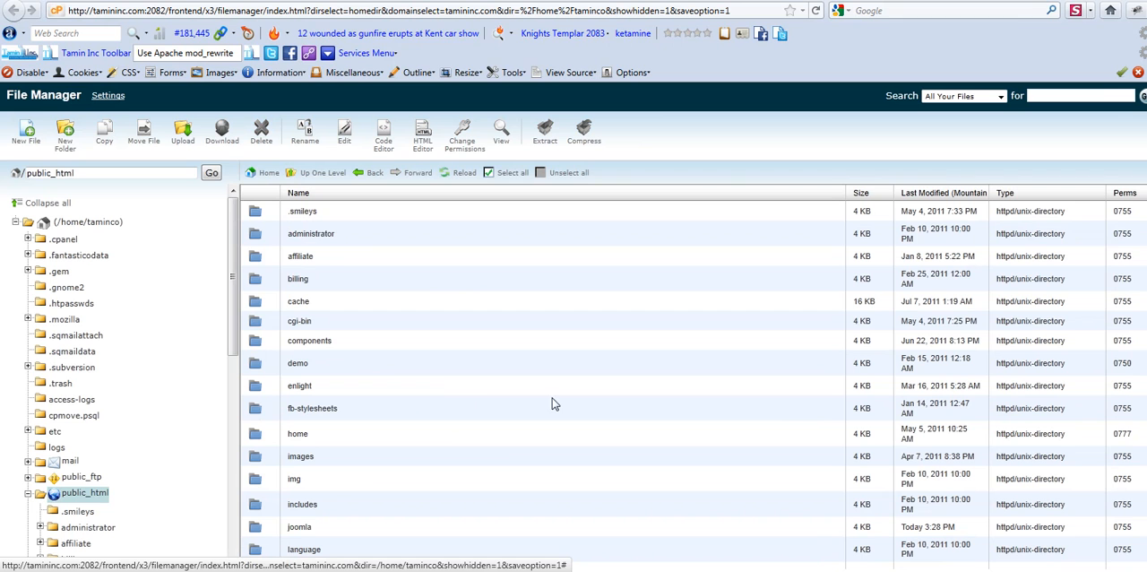
mouse_move(361, 383)
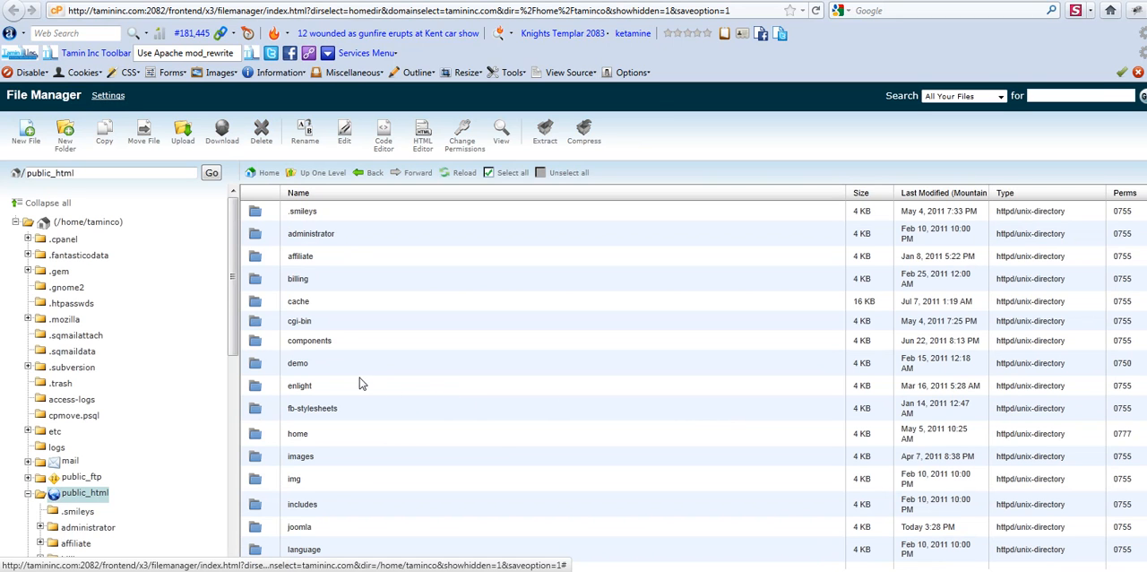
double_click(297, 362)
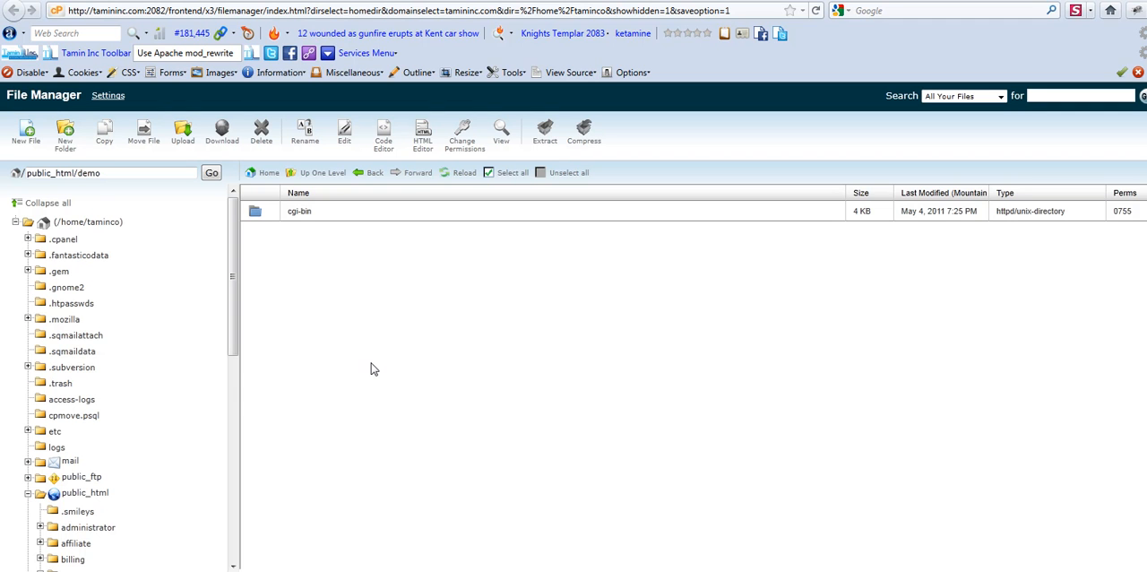
mouse_move(452, 370)
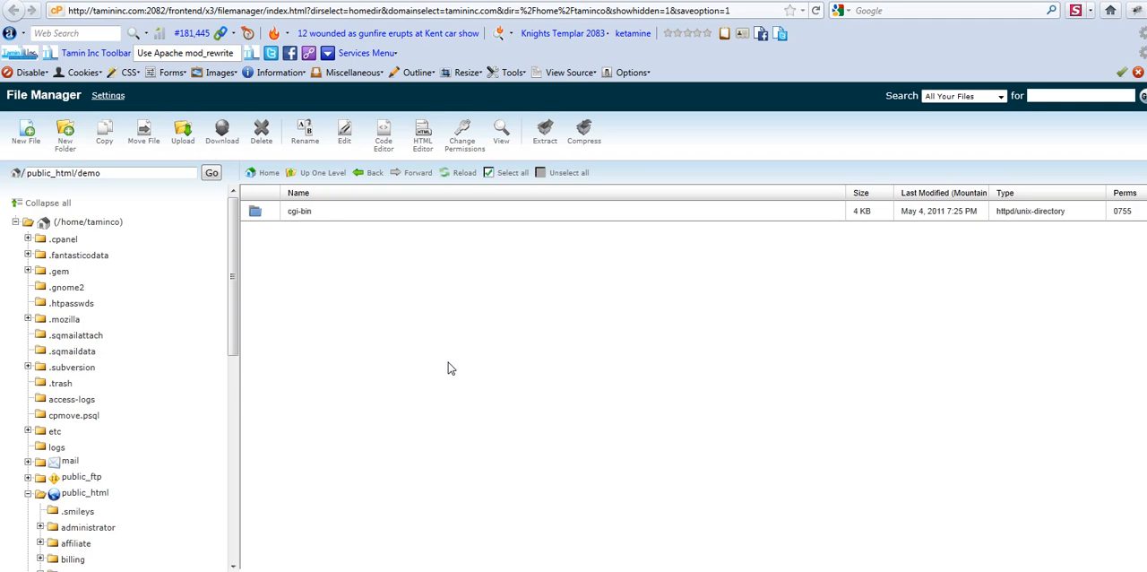
mouse_move(215, 376)
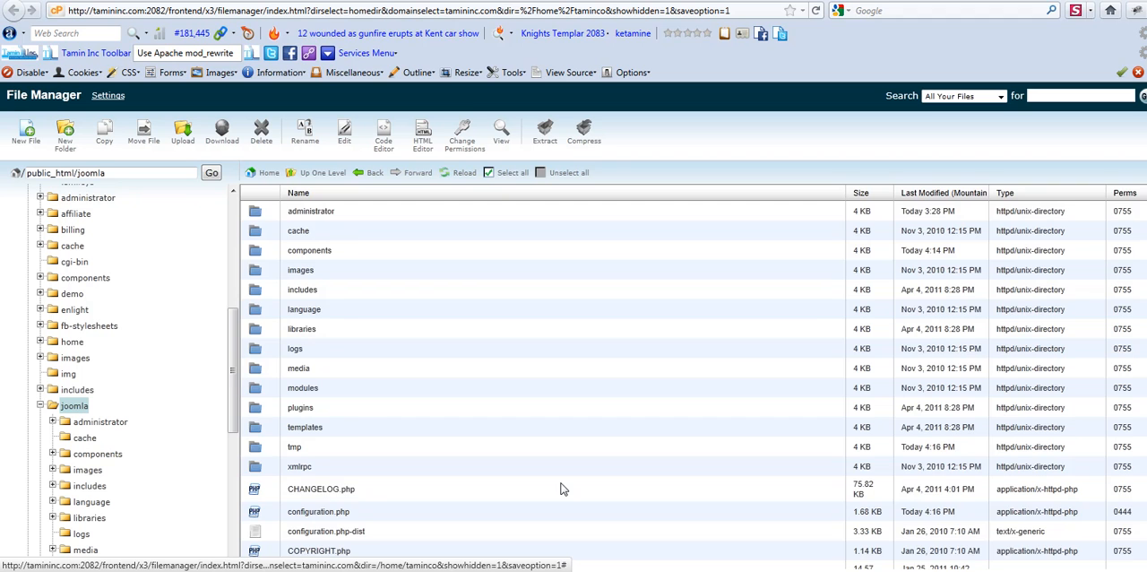
scroll("down", 3)
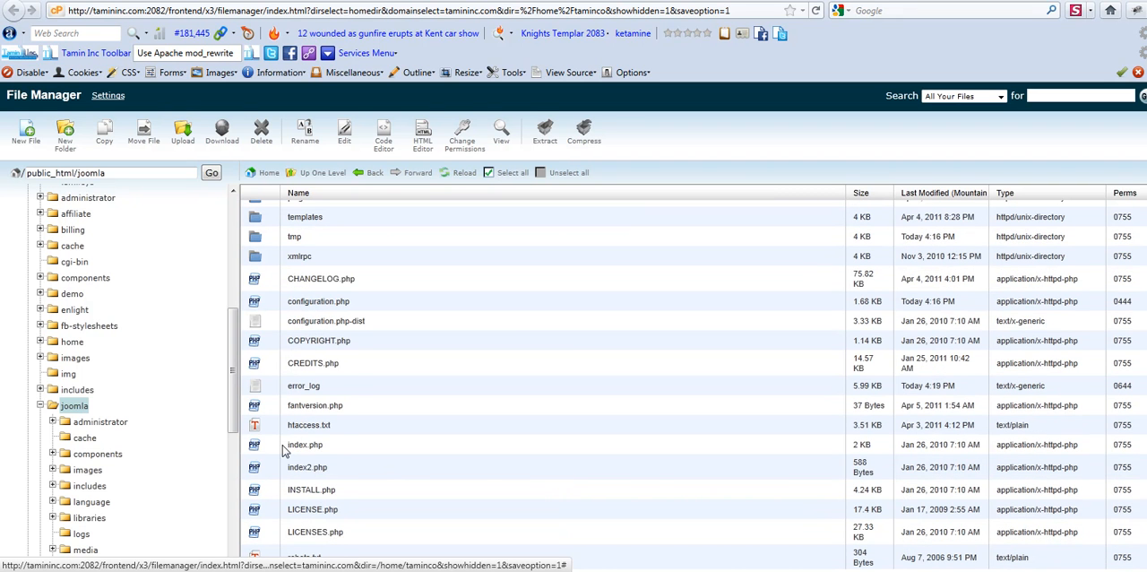
mouse_move(339, 432)
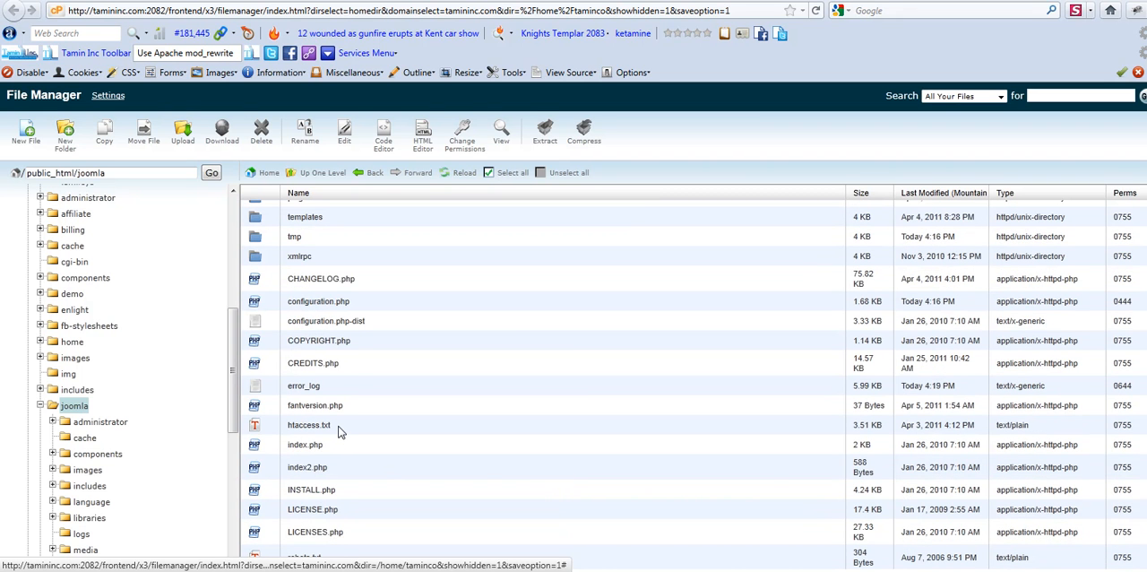
mouse_move(443, 135)
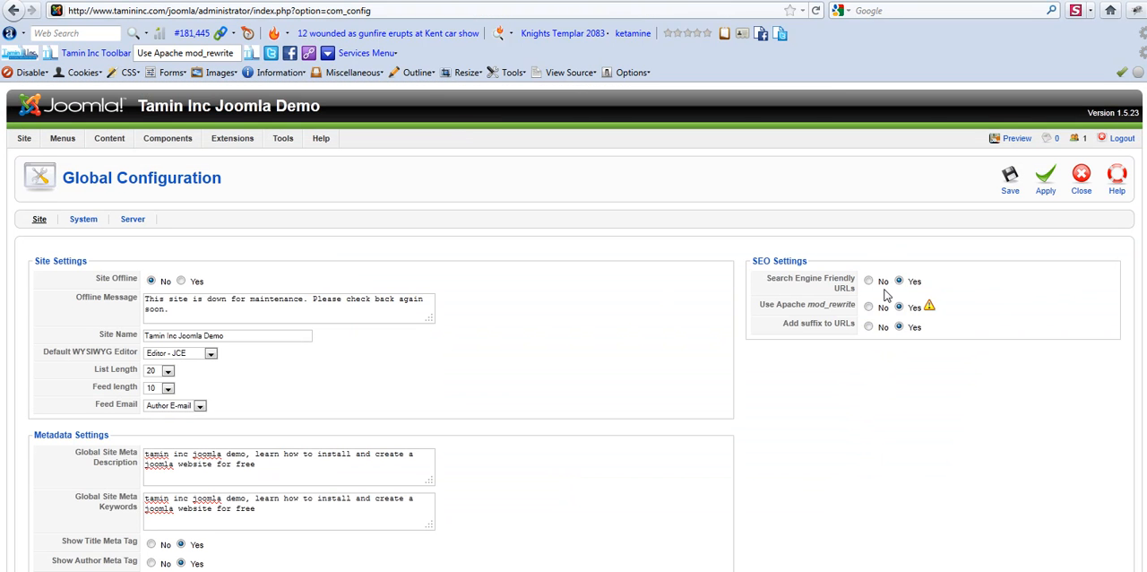
Step: Save the SEO settings and load the front-end News section to check its address
left_click(899, 326)
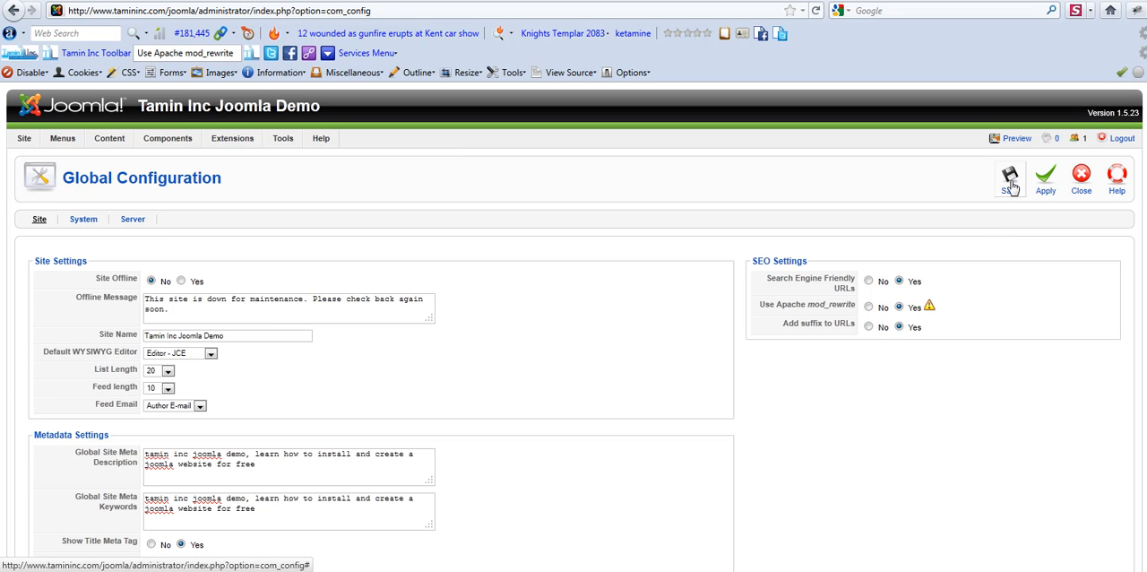
left_click(1011, 176)
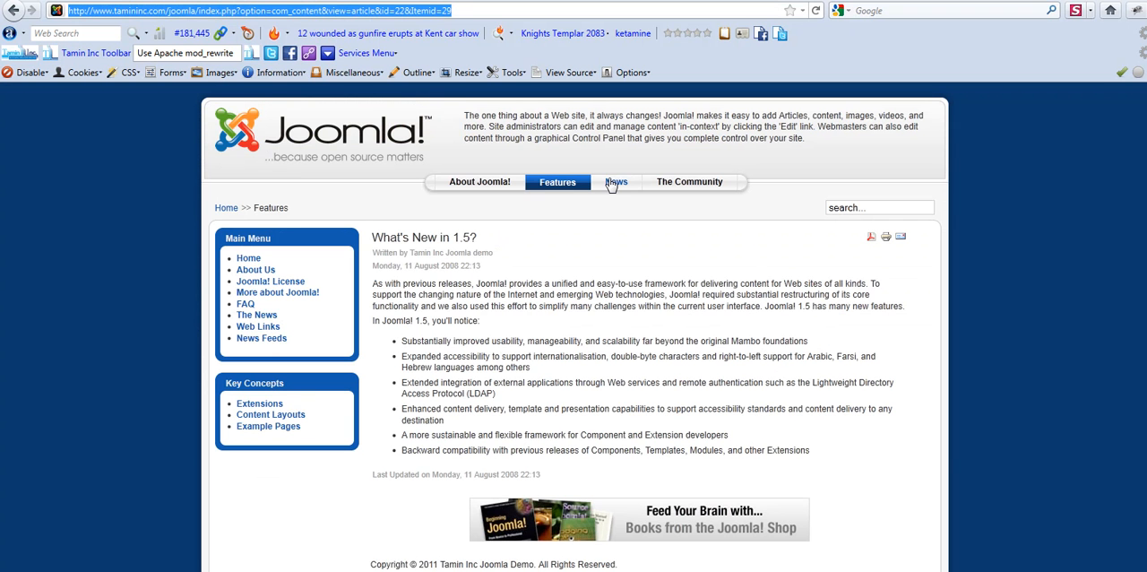
left_click(617, 181)
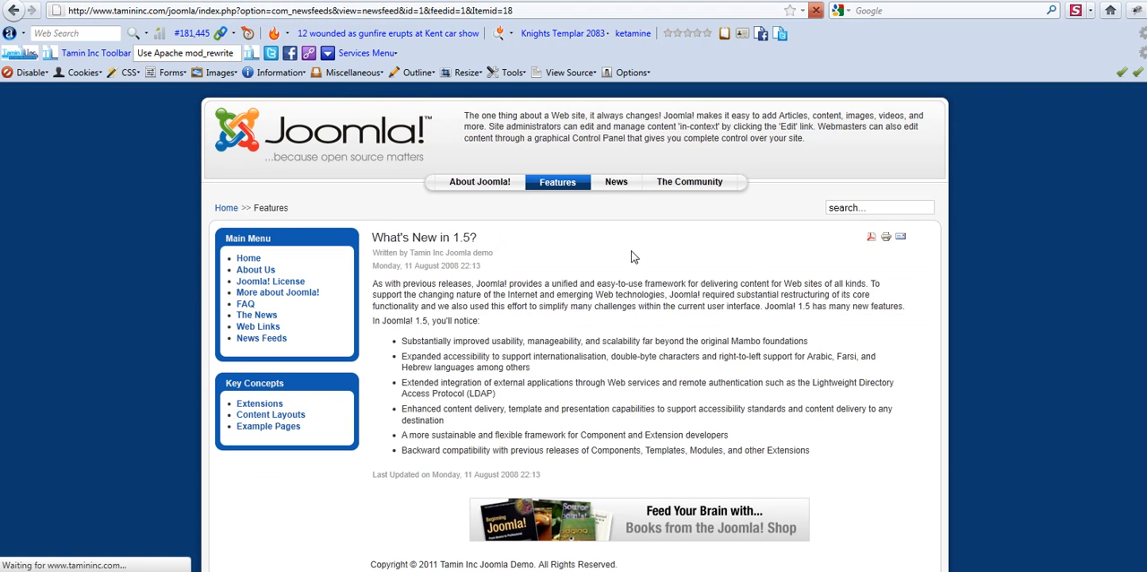
left_click(617, 182)
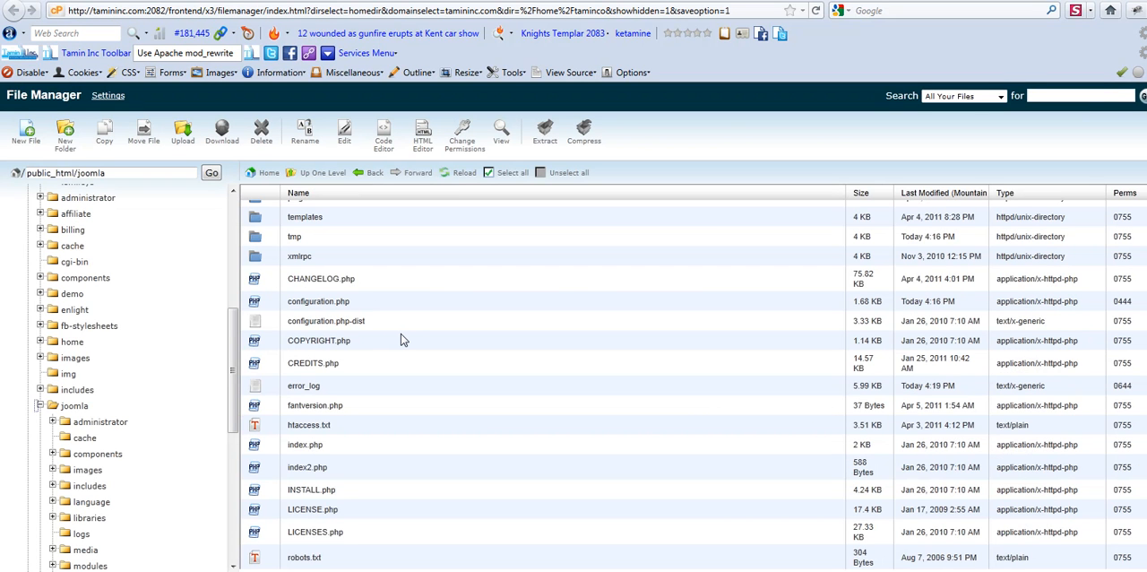
mouse_move(296, 487)
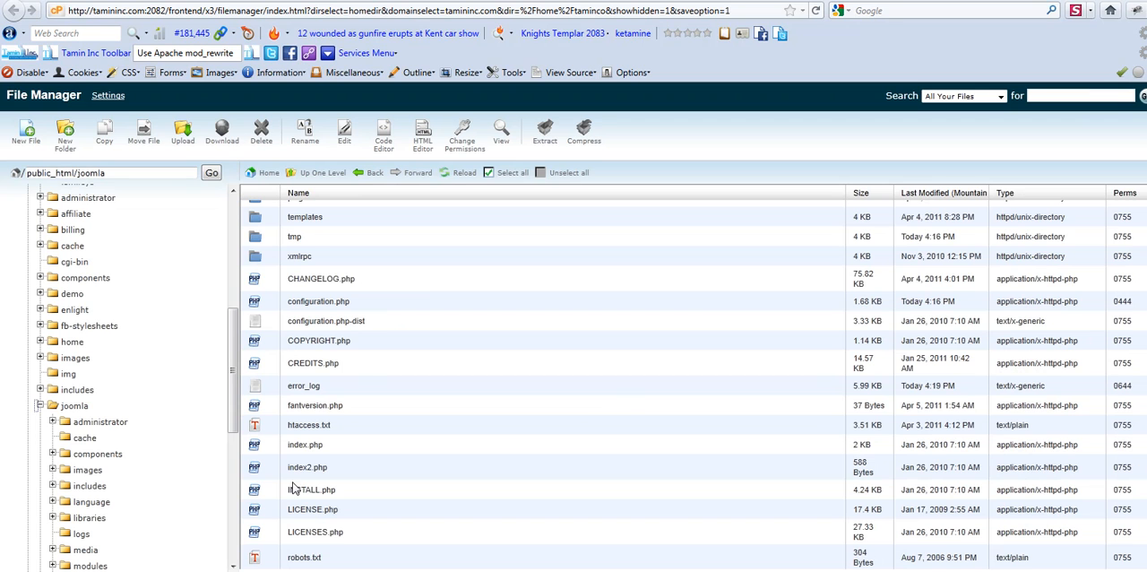
mouse_move(333, 431)
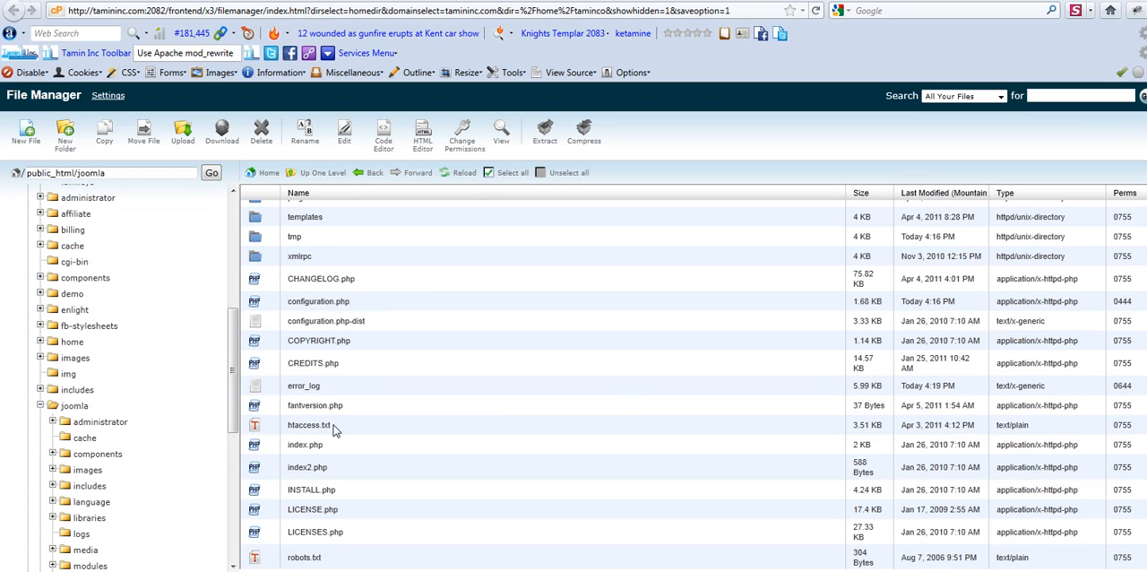
Step: Rename htaccess.txt in the joomla folder to .htaccess via the file actions menu
left_click(308, 423)
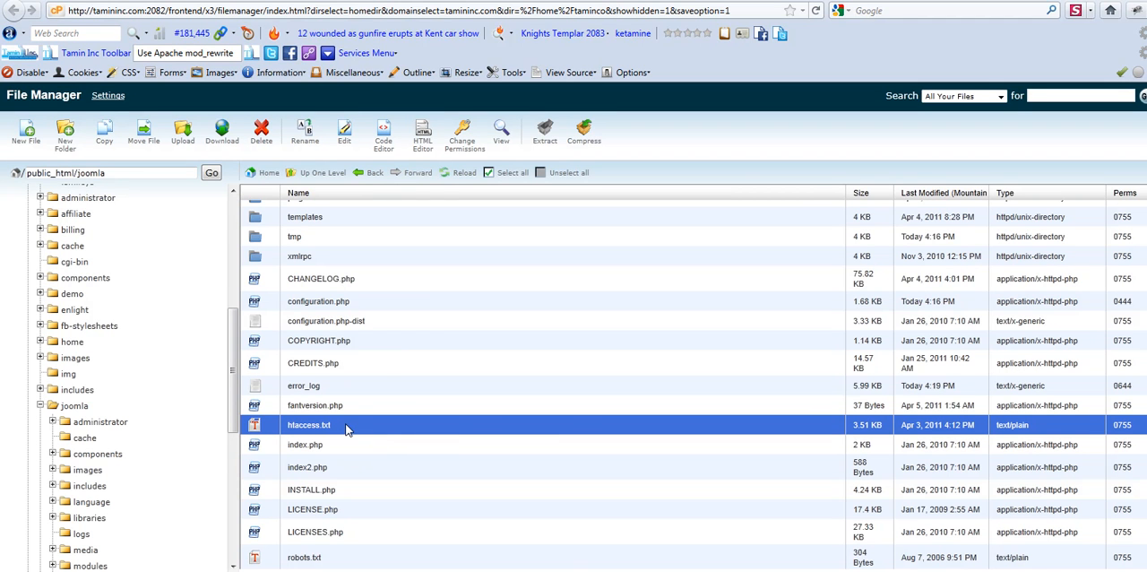
right_click(308, 423)
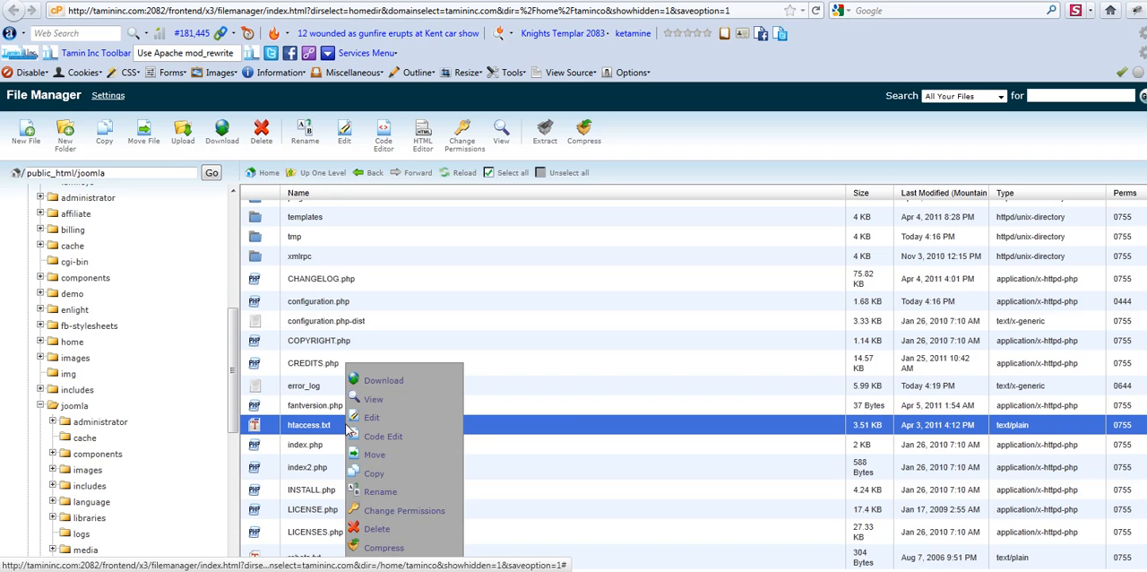
mouse_move(552, 506)
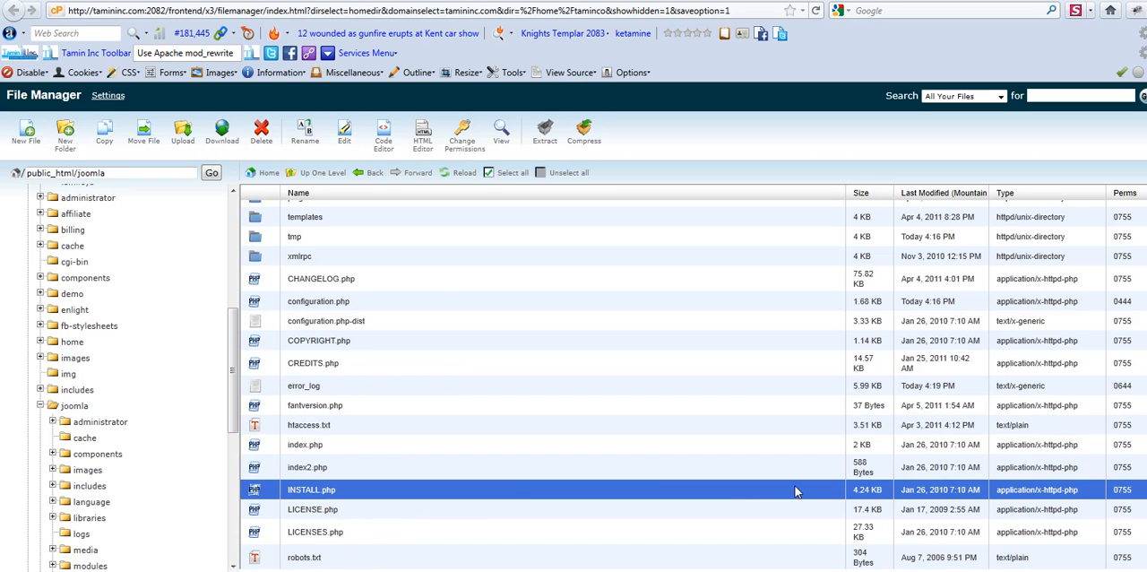
mouse_move(321, 434)
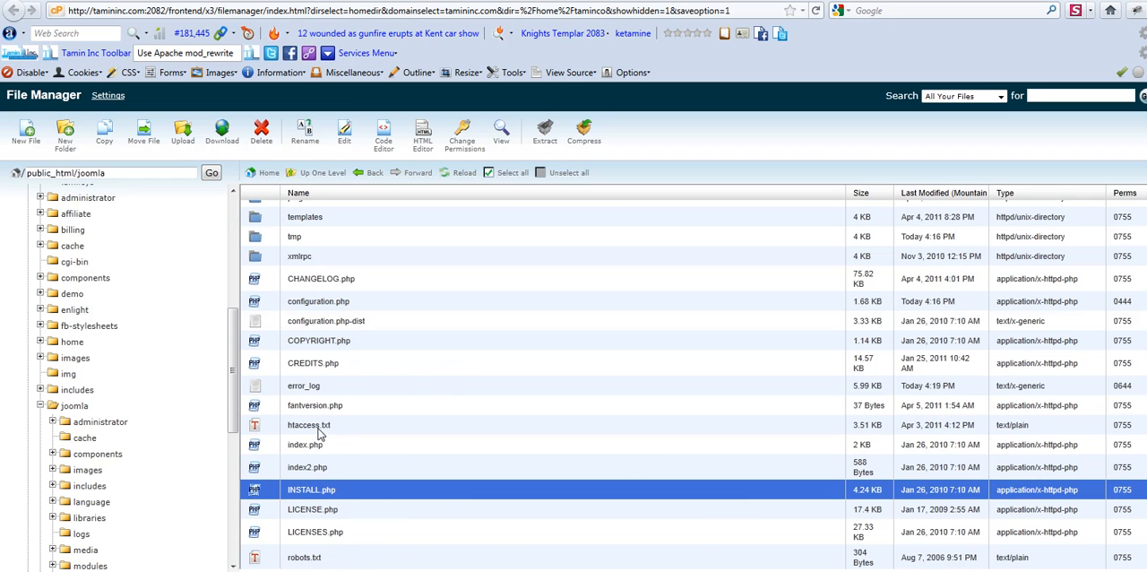
left_click(308, 423)
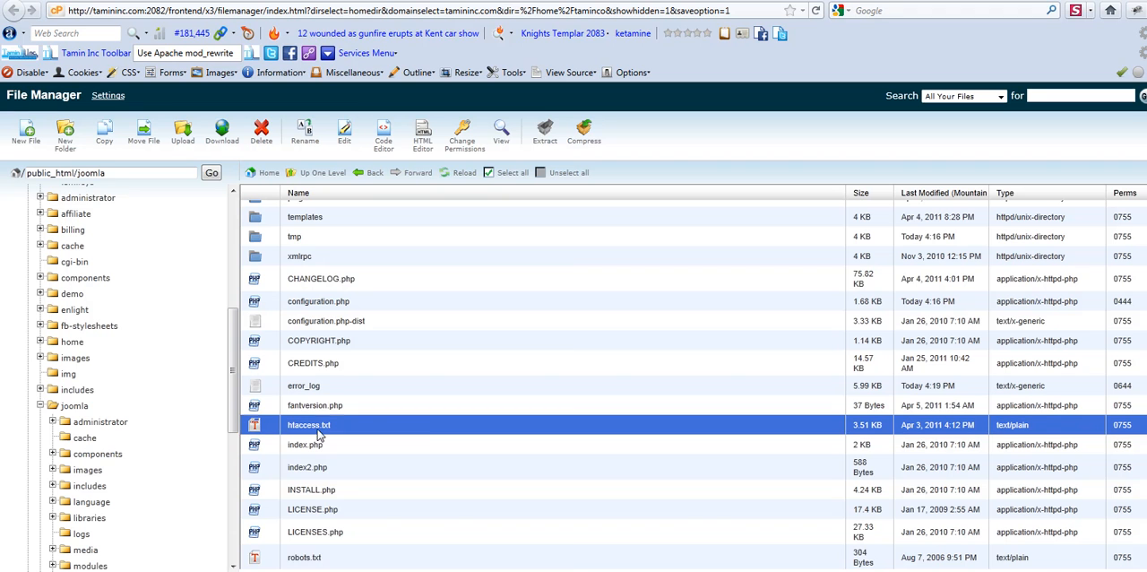
right_click(309, 423)
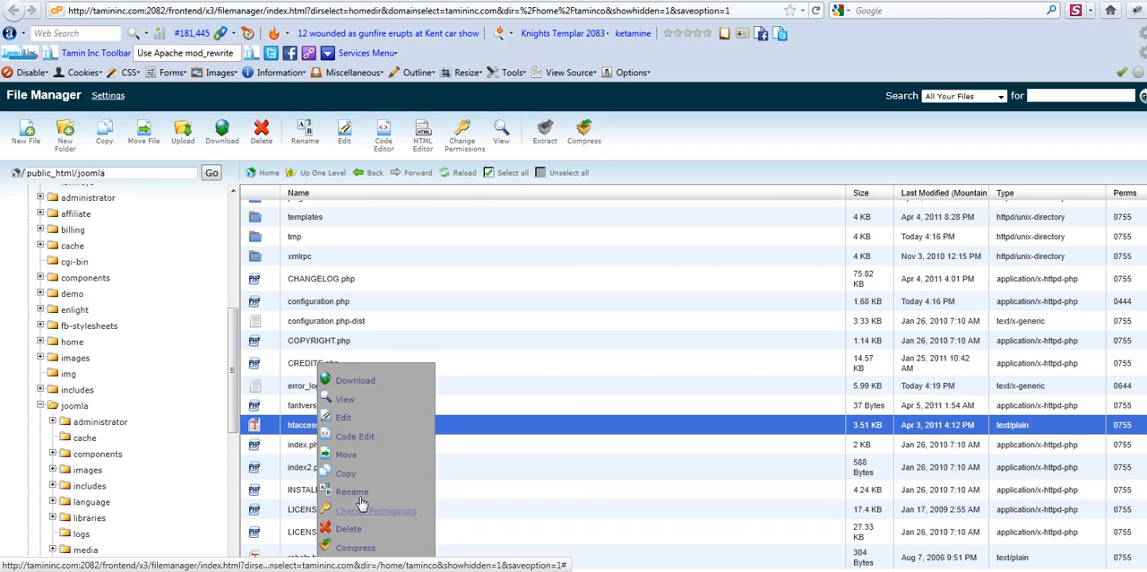
left_click(352, 492)
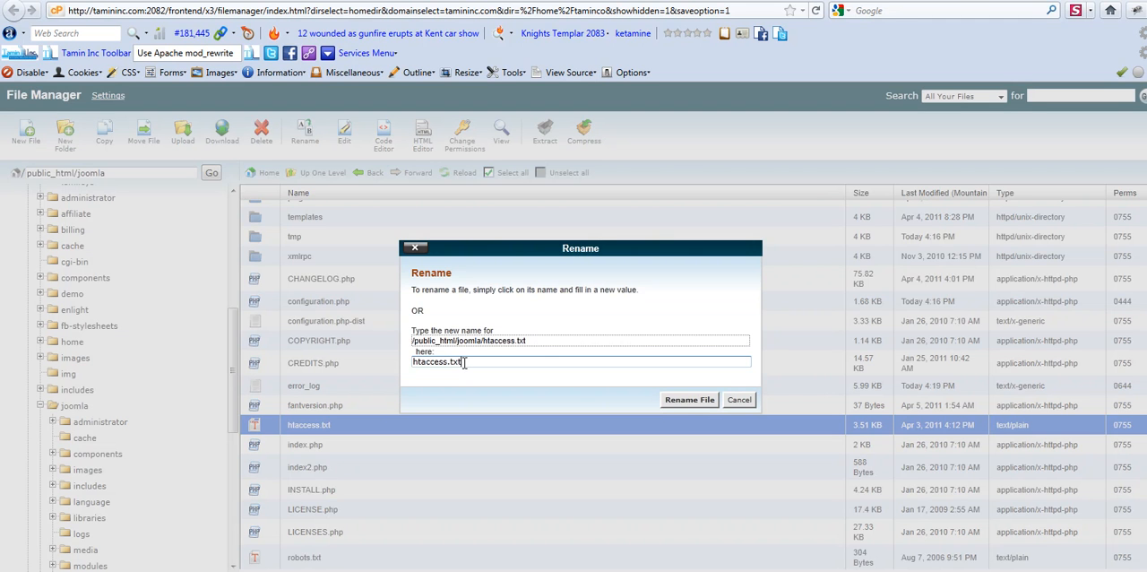
type(".h")
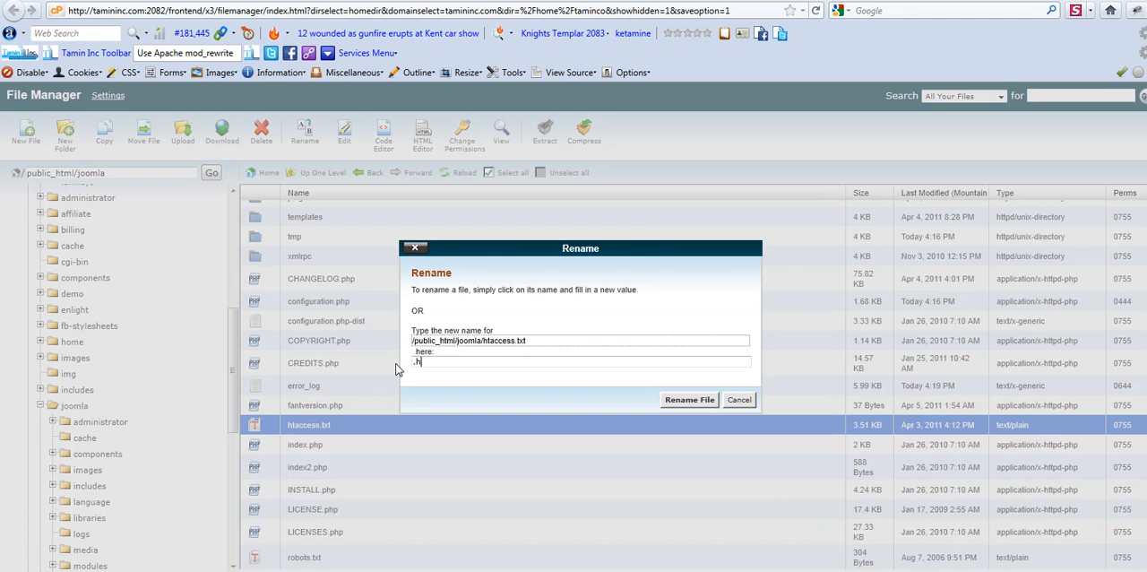
type("htaccess")
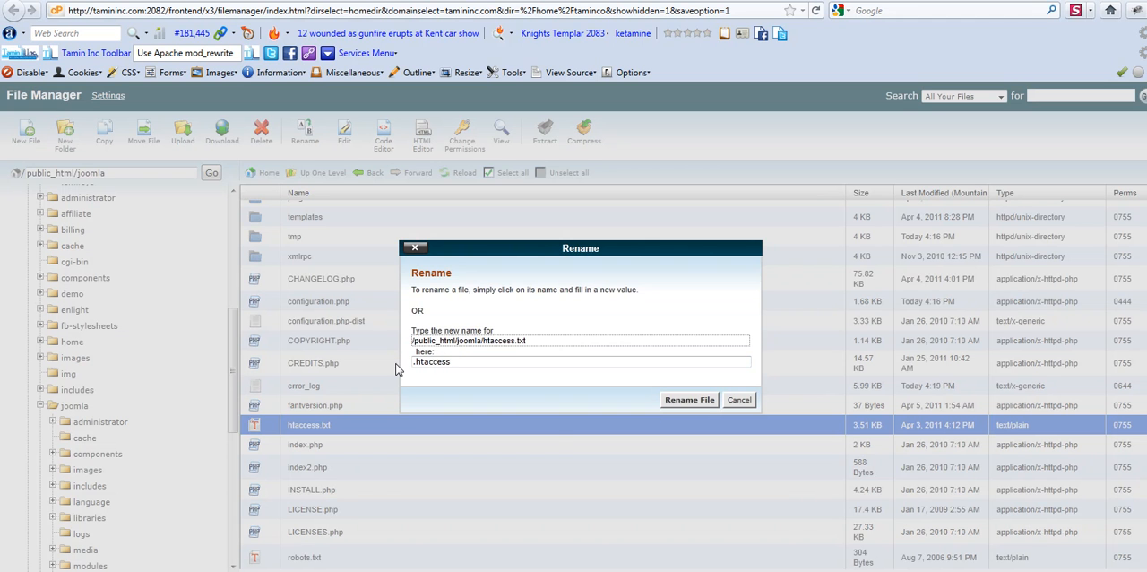
left_click(689, 398)
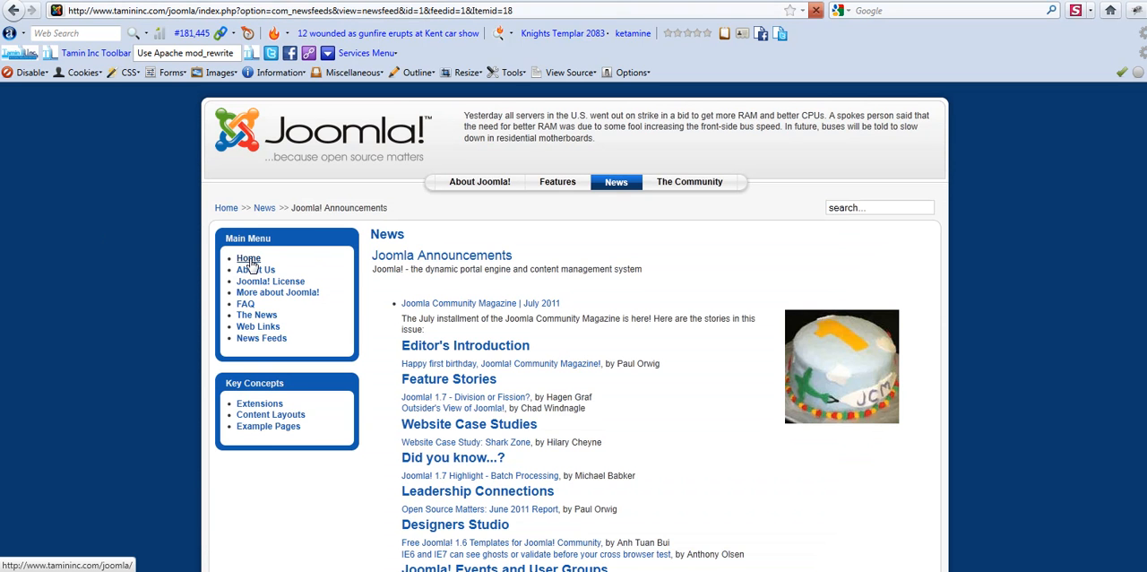
Step: Load Home, then About Us at the clean about-us.html address, then the Joomla! License page
left_click(247, 258)
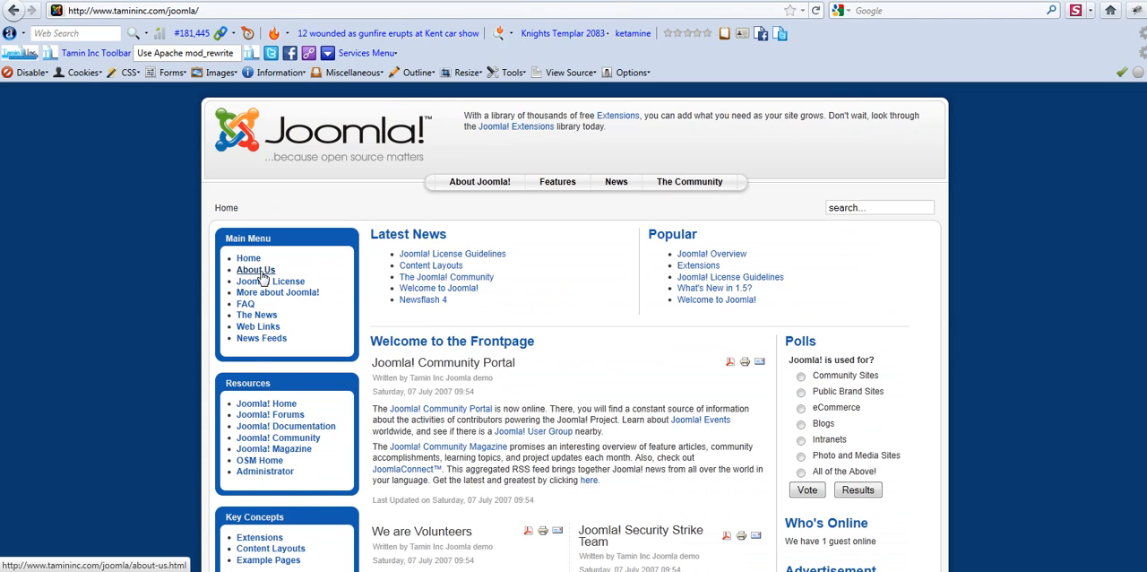
left_click(255, 269)
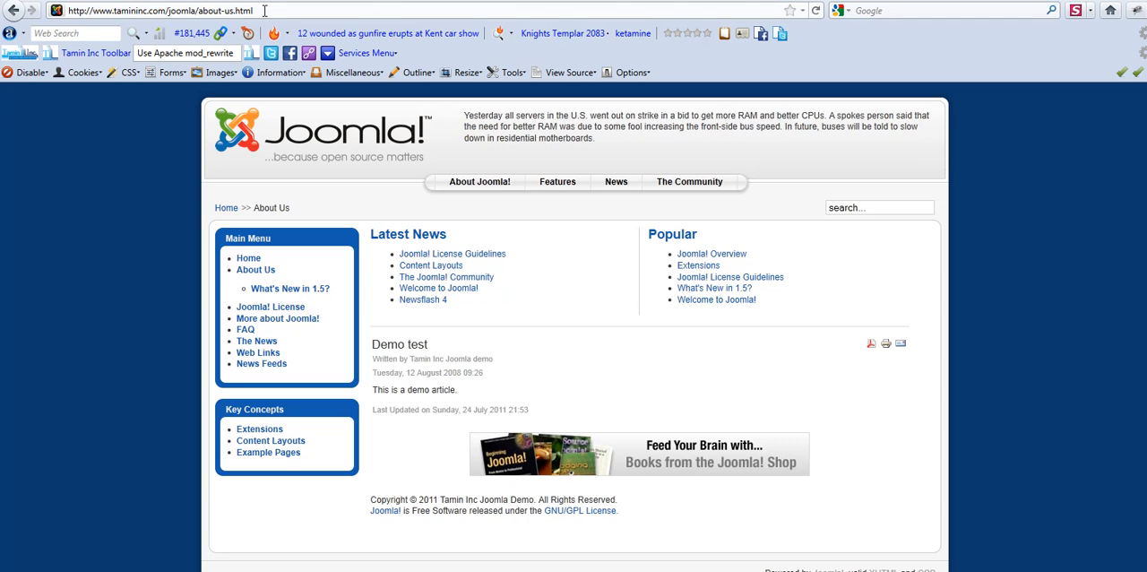
double_click(206, 11)
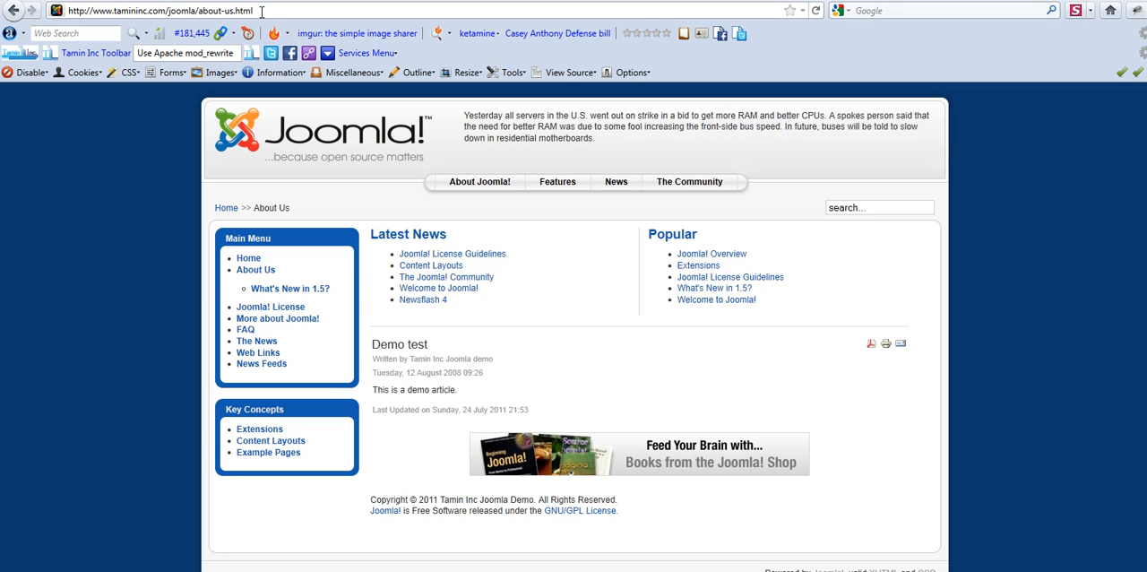
left_click(251, 10)
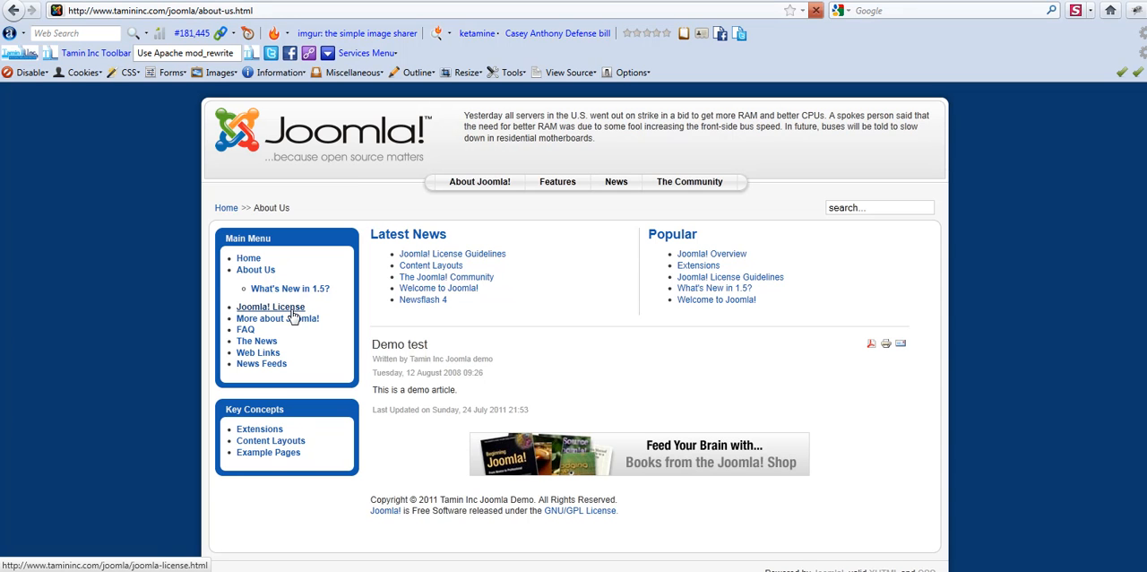
left_click(271, 306)
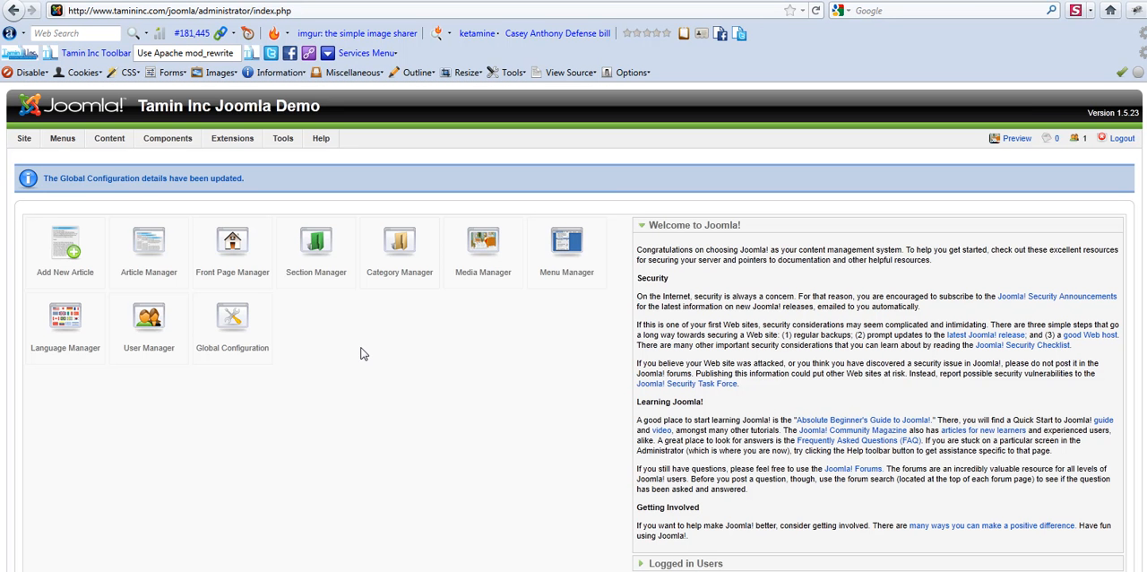
Step: Revisit Site > Global Configuration from the administrator control panel
left_click(25, 138)
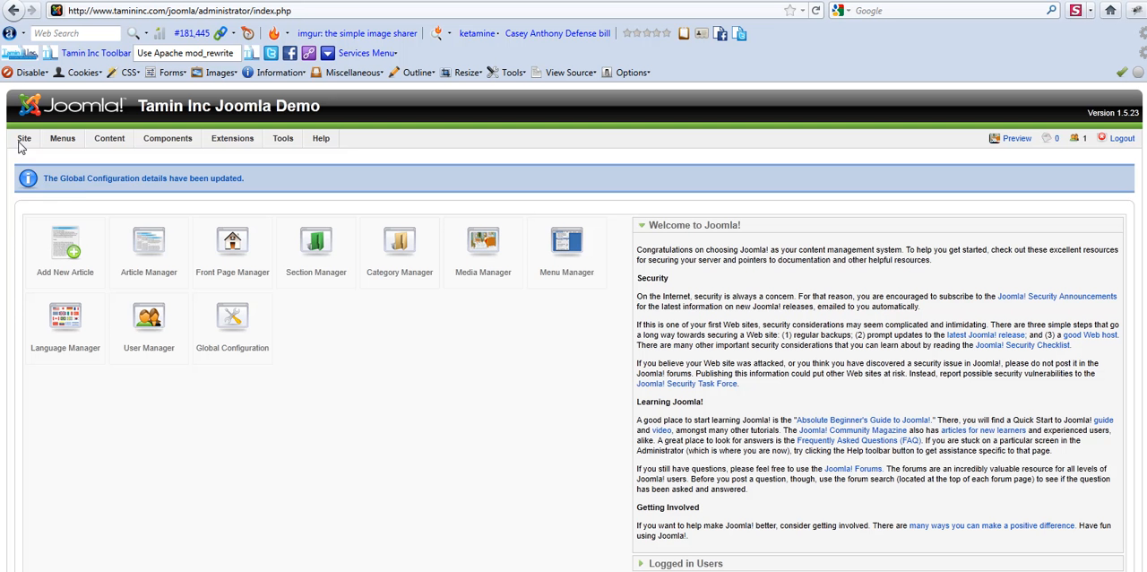
left_click(23, 138)
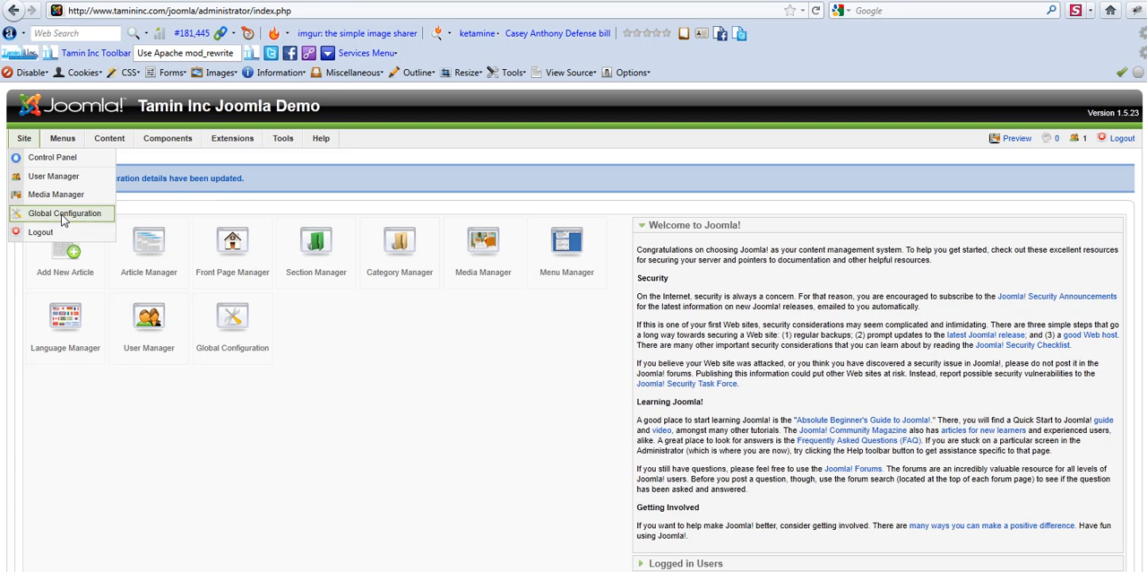
left_click(63, 213)
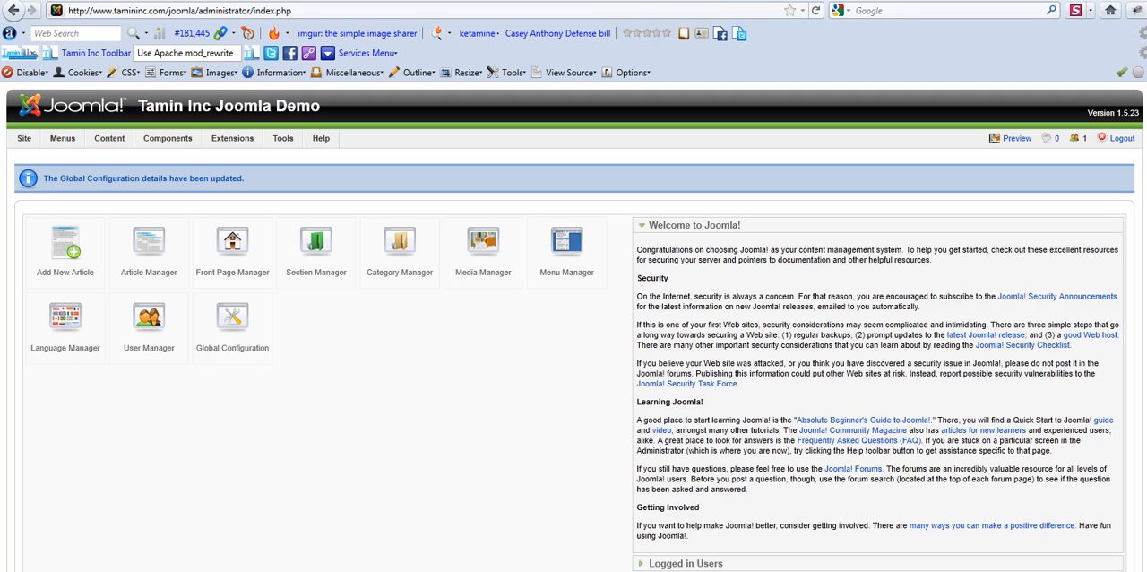
mouse_move(570, 33)
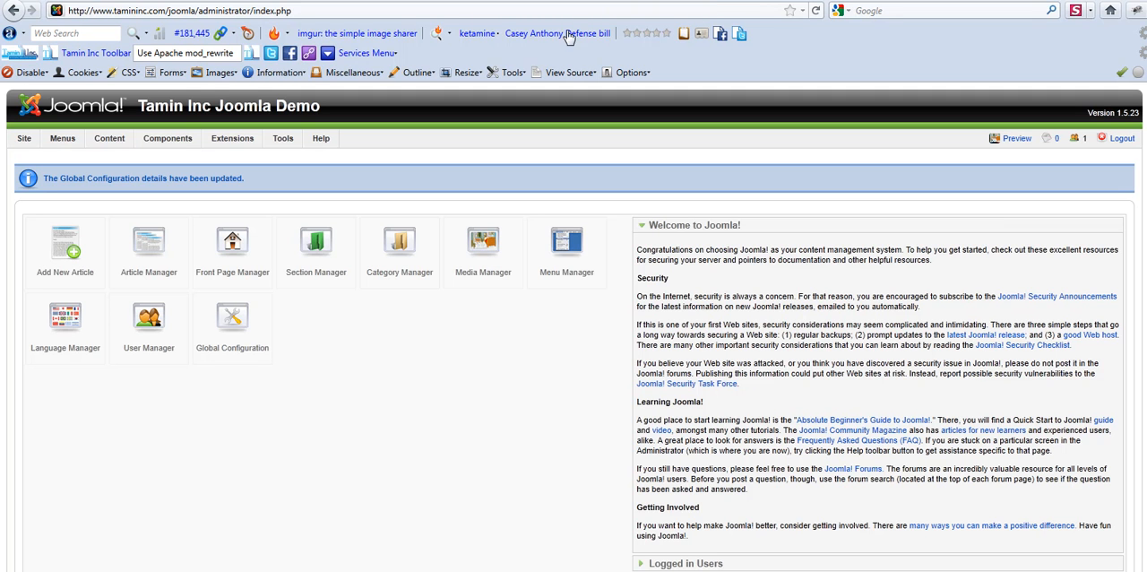
mouse_move(828, 65)
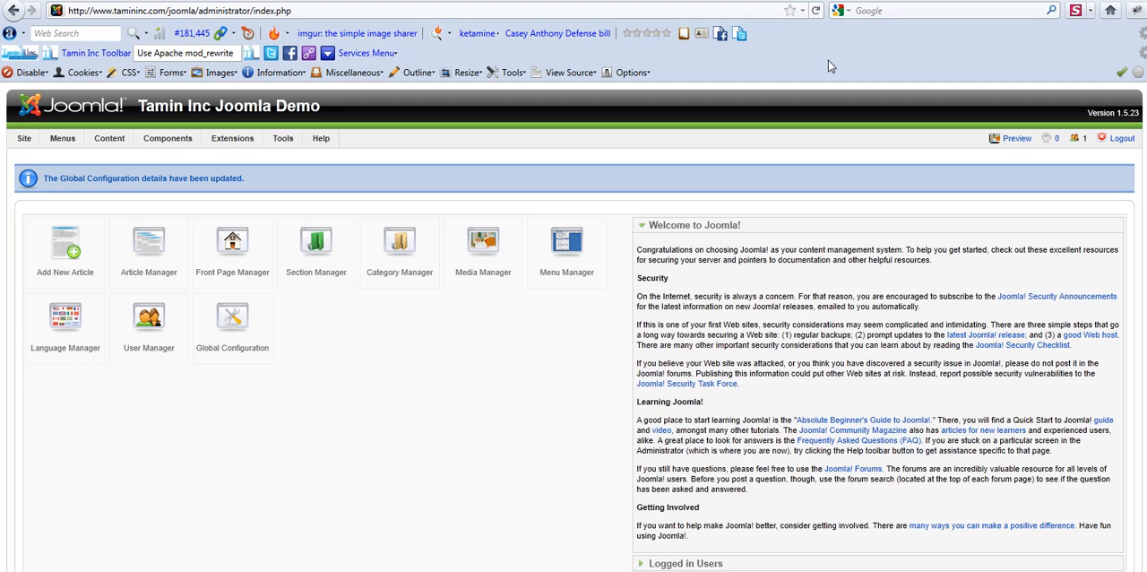
mouse_move(828, 61)
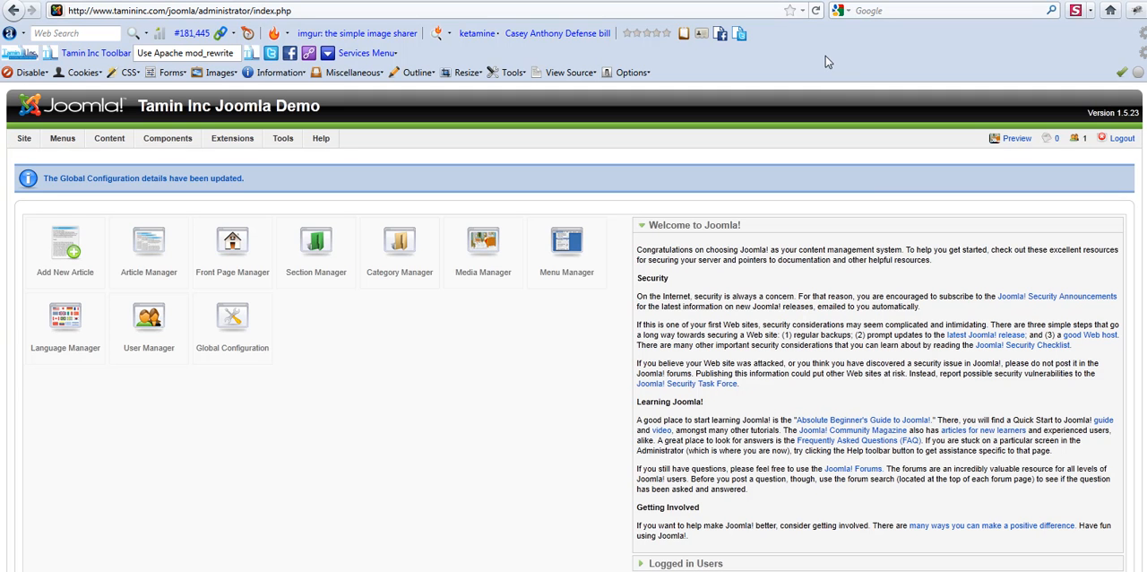